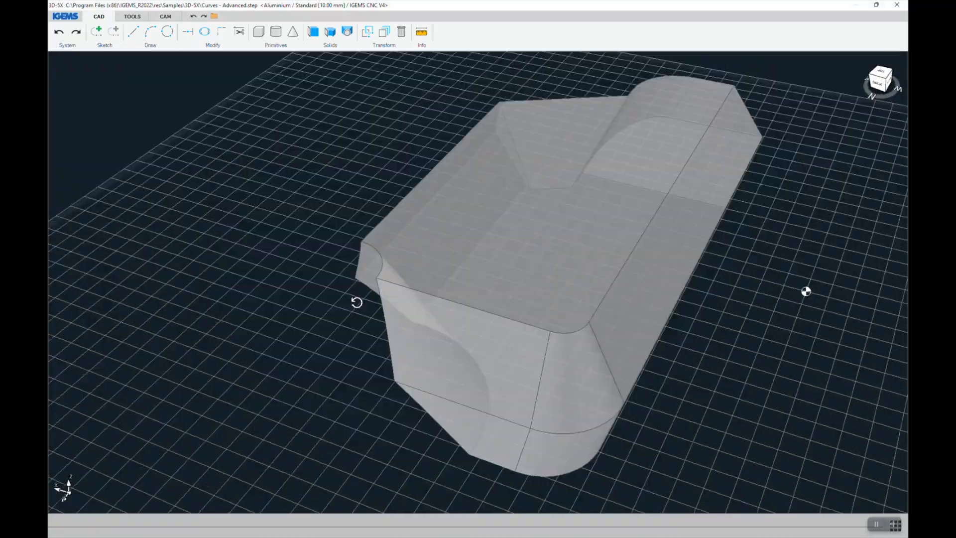
# Run Process to generate the NC program, creating curves.INC with 613 lines.
pyautogui.click(164, 16)
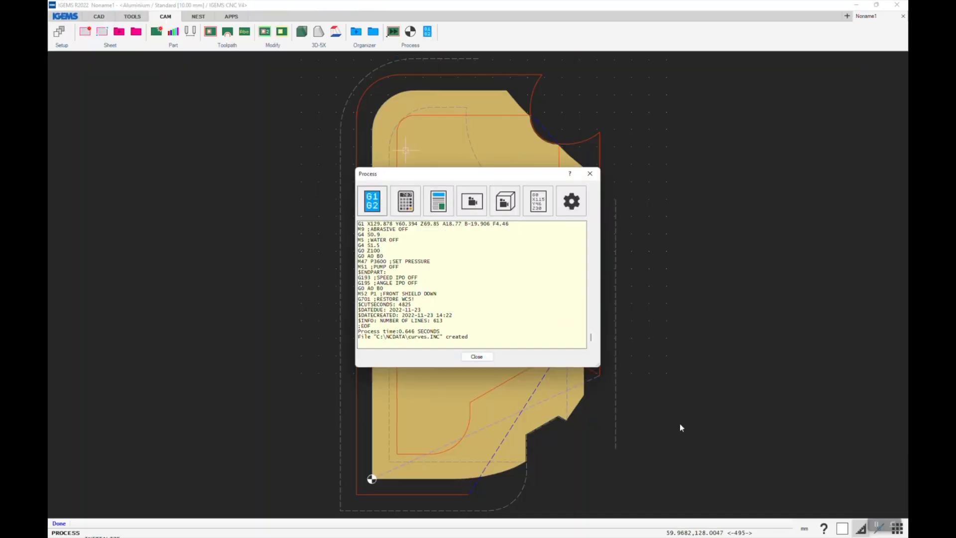
pyautogui.click(477, 356)
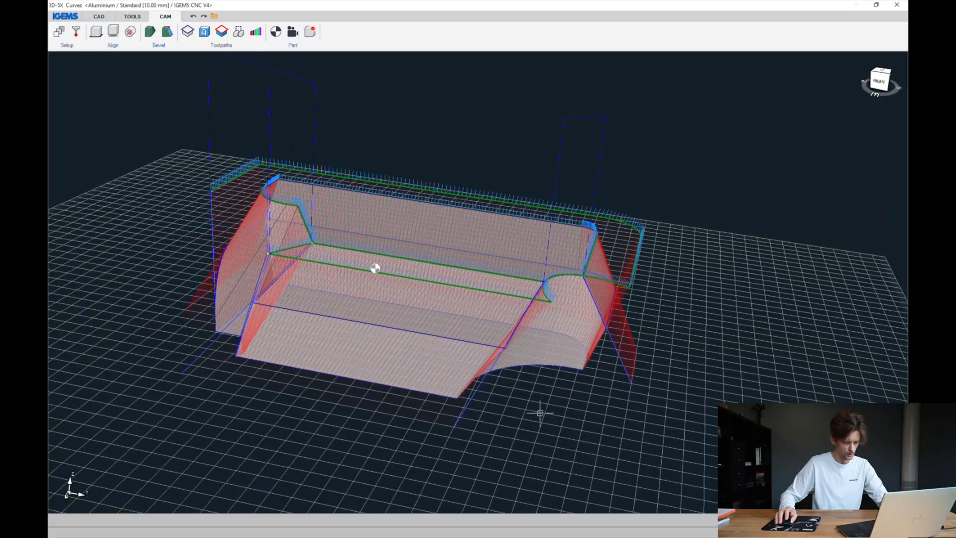
# Orbit the view around the part before reviewing its six open curves.
pyautogui.moveTo(375, 268); pyautogui.dragTo(696, 345)
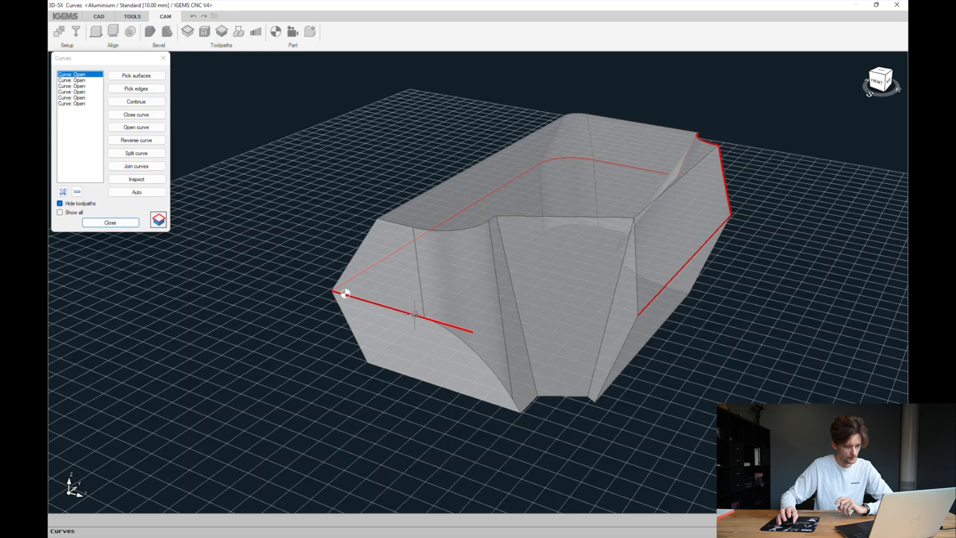
pyautogui.moveTo(369, 255)
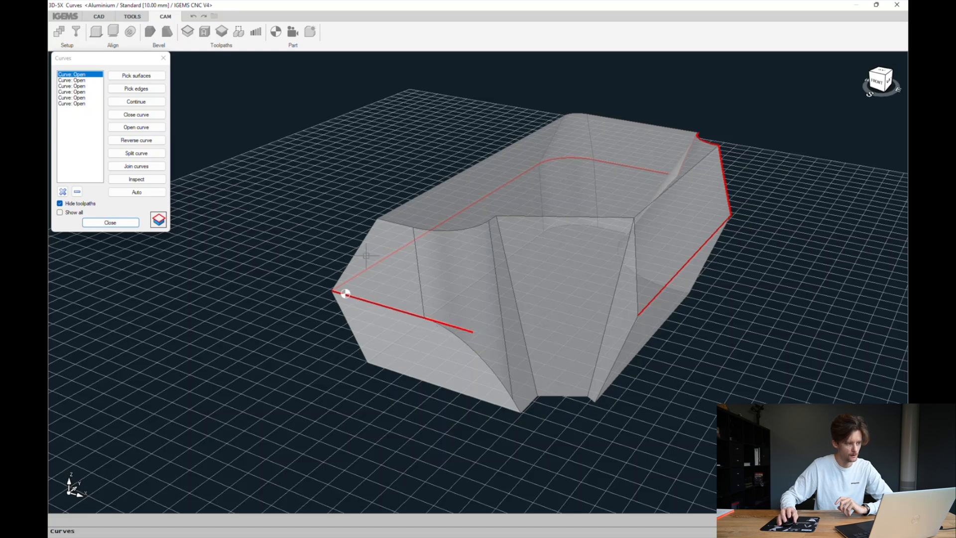
# Step through the open curves in the Curves list to highlight each along the part's edges.
pyautogui.click(72, 80)
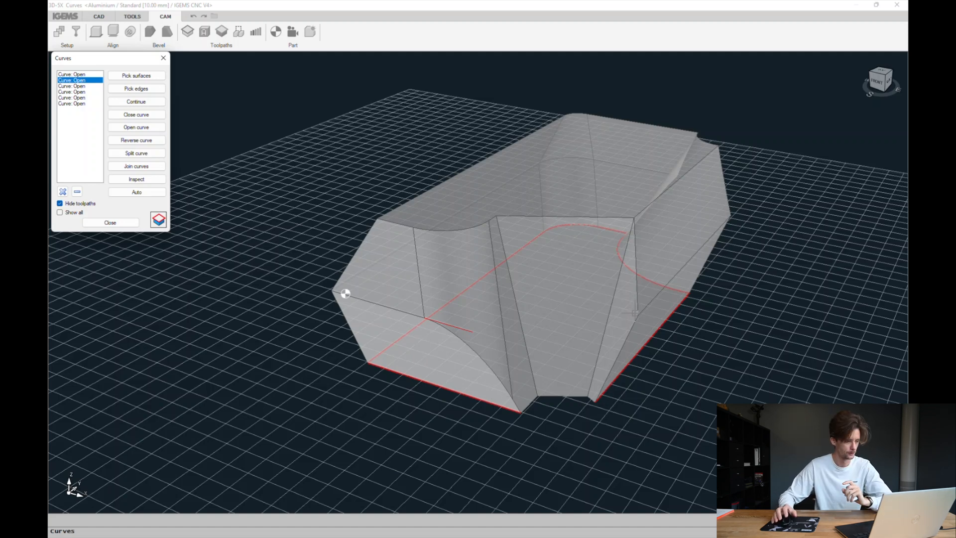
pyautogui.click(72, 86)
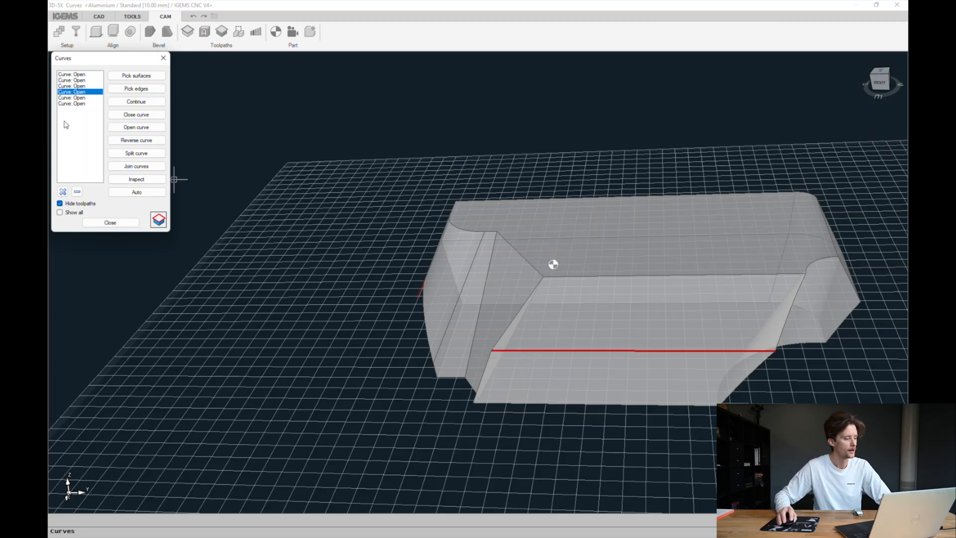
pyautogui.click(136, 166)
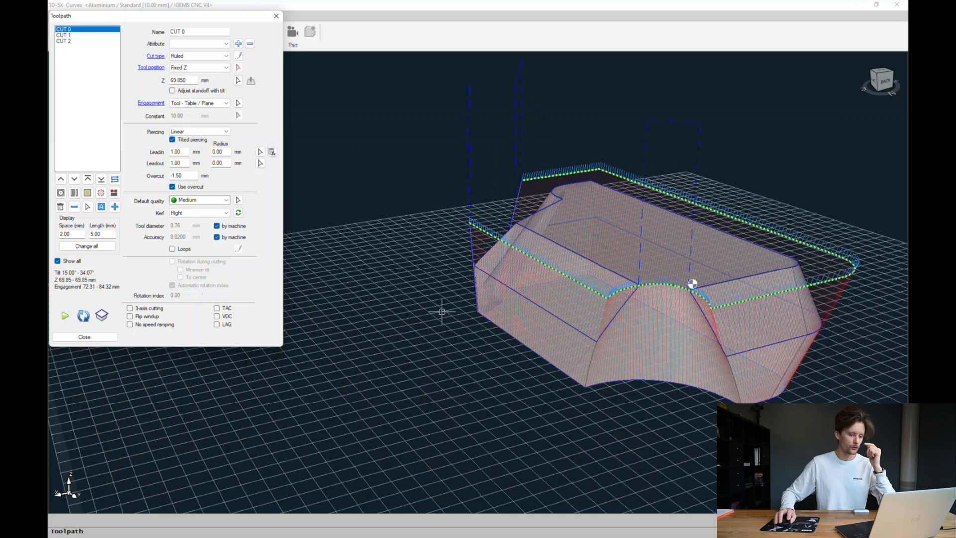
# Bring up the tool-vector editor for CUT 0, listing eight tilt positions with no collisions.
pyautogui.click(198, 42)
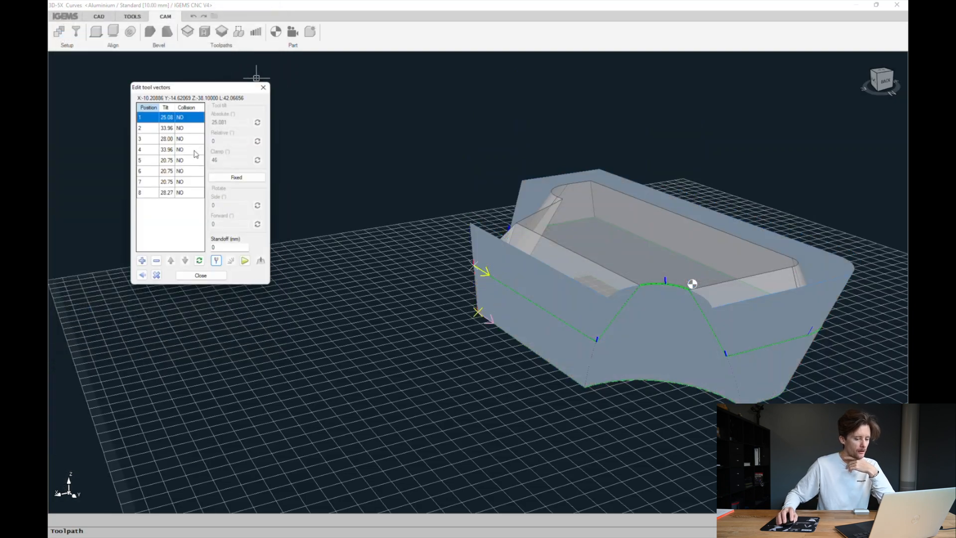
# Delete the fourth tilt position and finish, leaving CUT 0 with six vectors tilting 15.00°–34.07°.
pyautogui.click(165, 149)
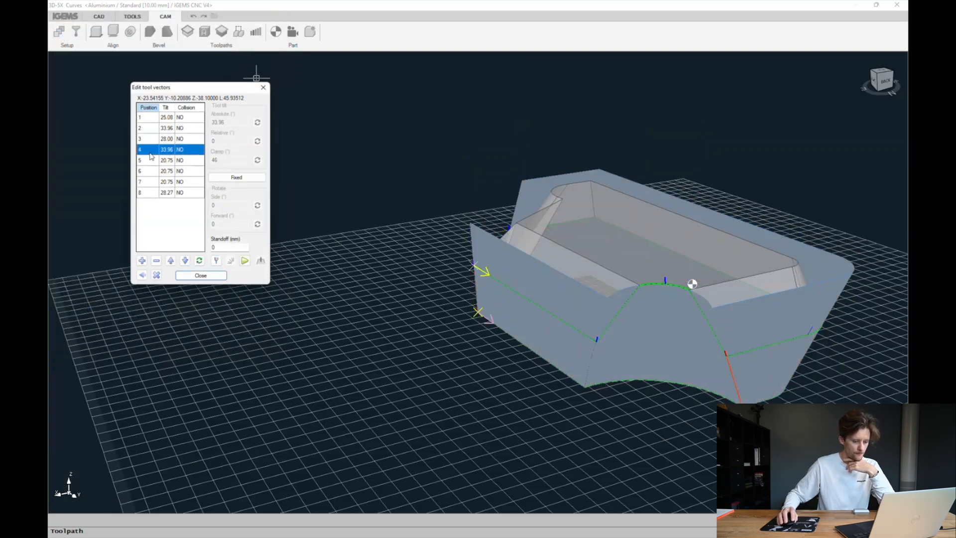
pyautogui.click(140, 128)
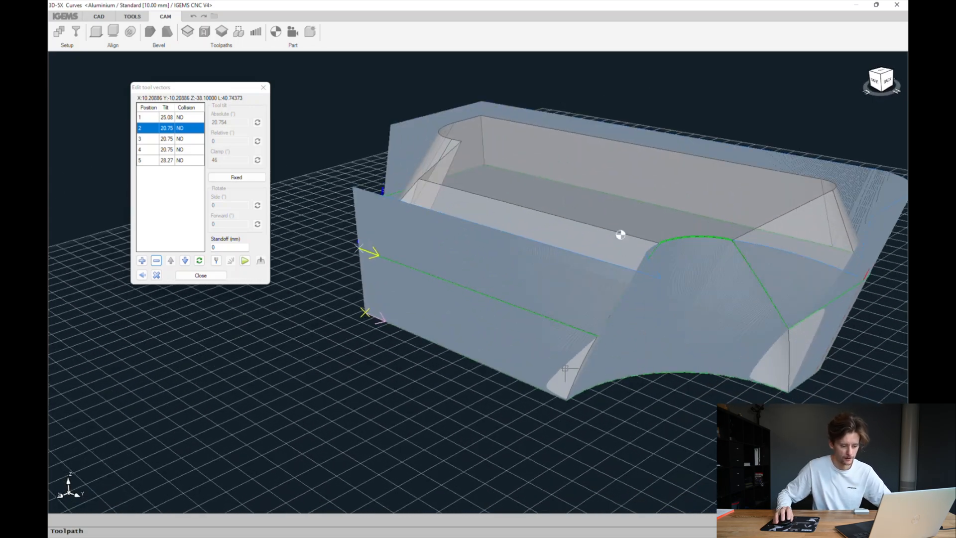
pyautogui.moveTo(764, 356)
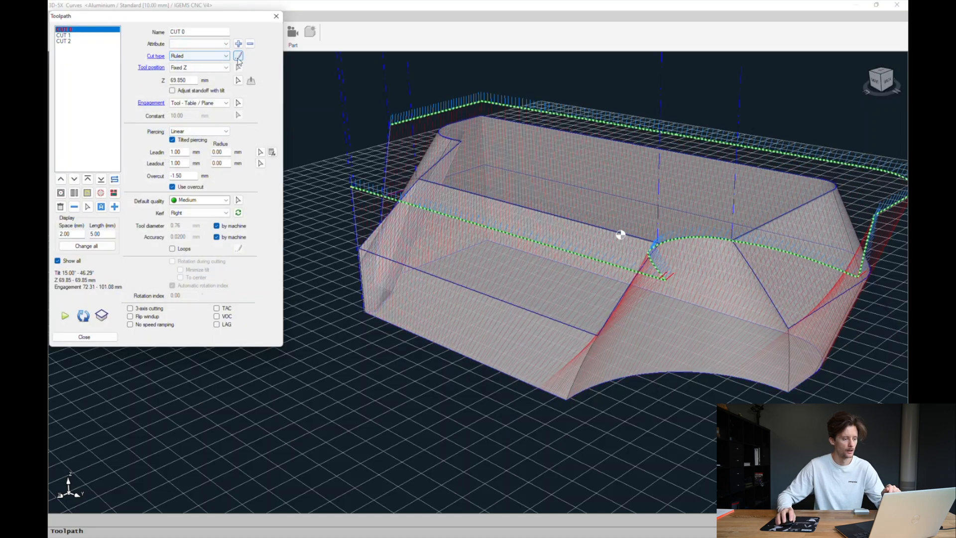
pyautogui.moveTo(238, 58)
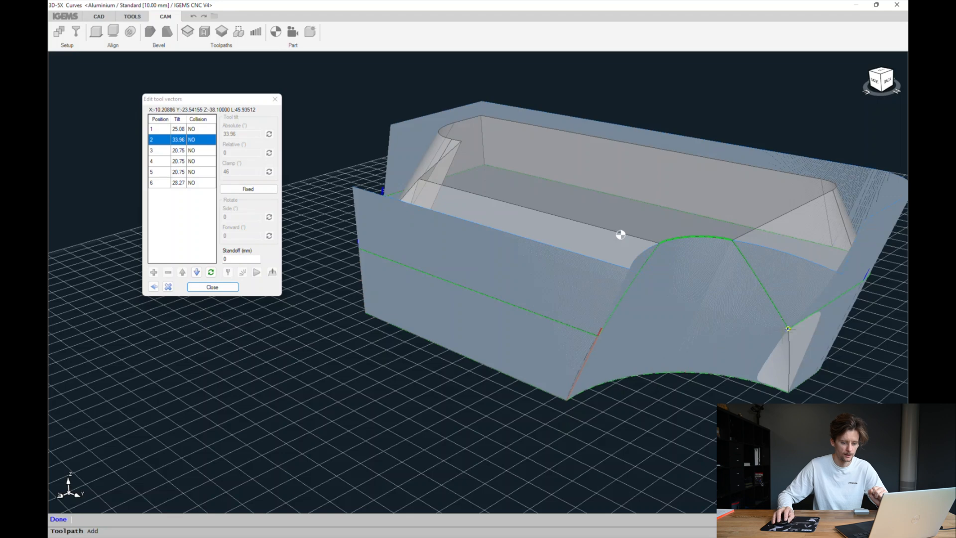
pyautogui.click(153, 273)
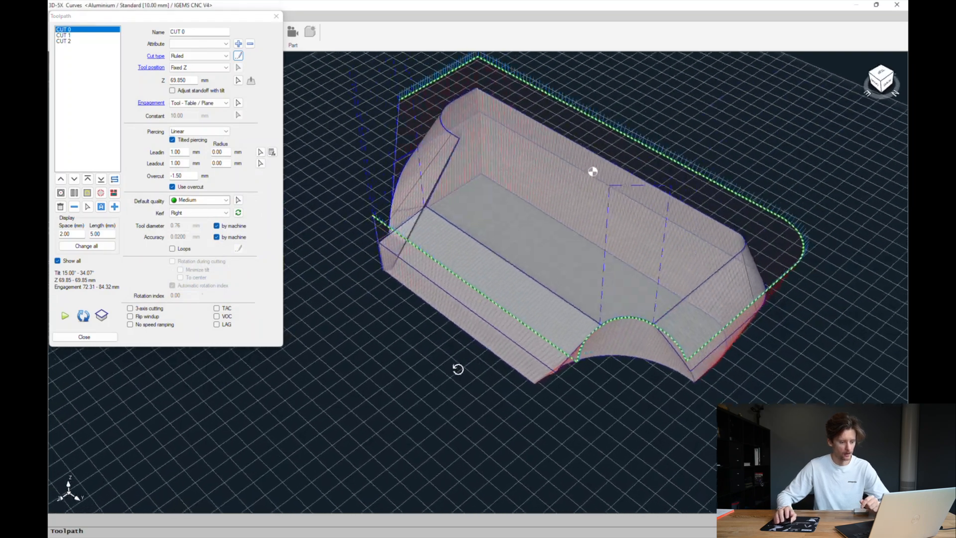
# Switch CUT 0's kerf to Left and inspect the cut around the notch.
pyautogui.moveTo(591, 171); pyautogui.dragTo(641, 240)
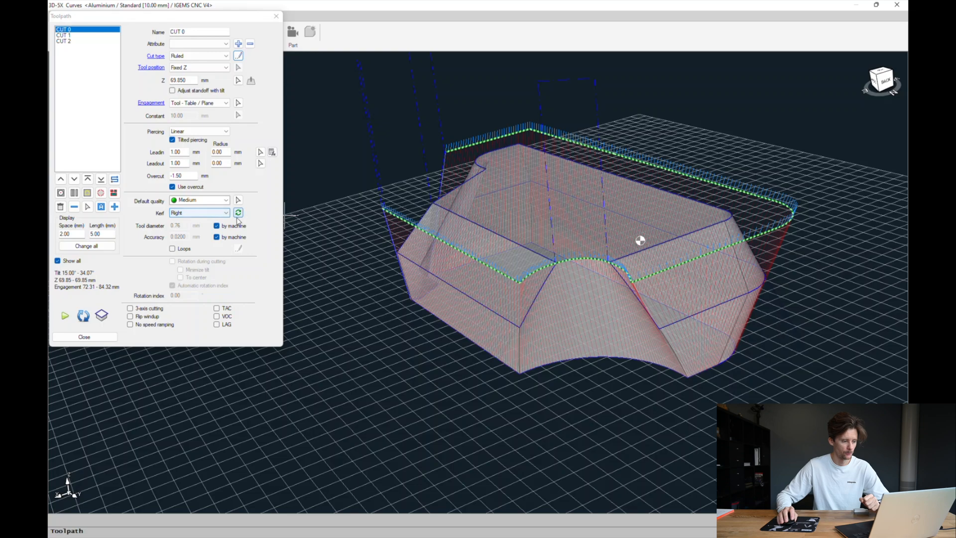
pyautogui.click(198, 212)
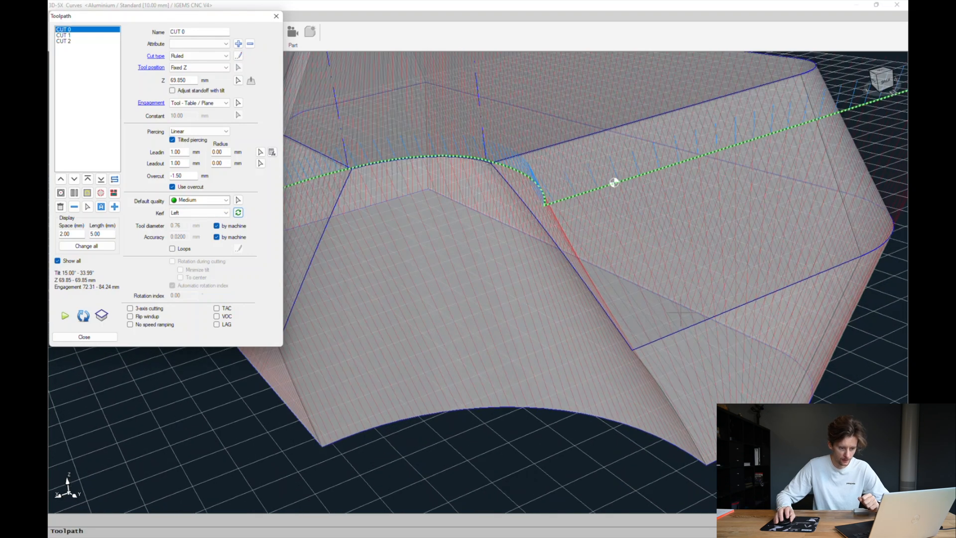
pyautogui.moveTo(614, 183); pyautogui.dragTo(650, 234)
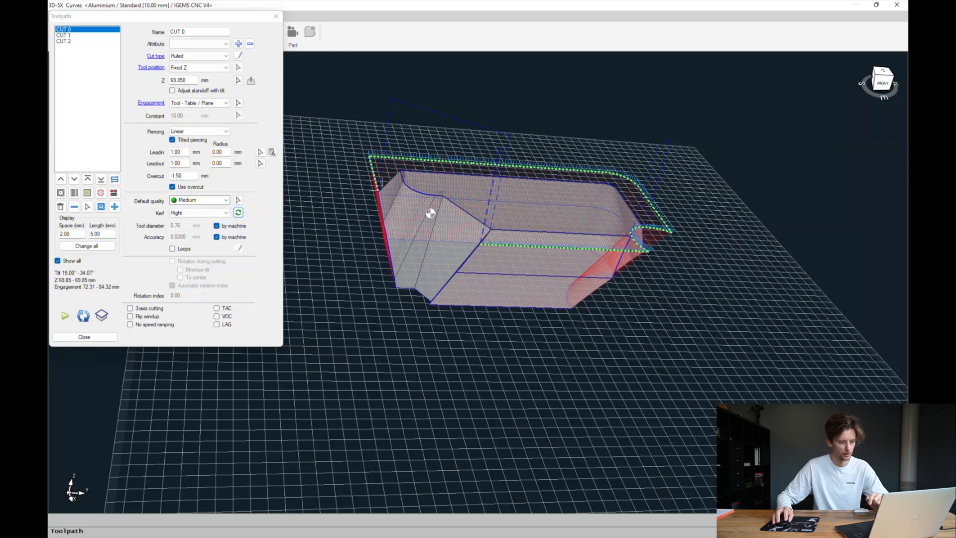
pyautogui.moveTo(472, 310)
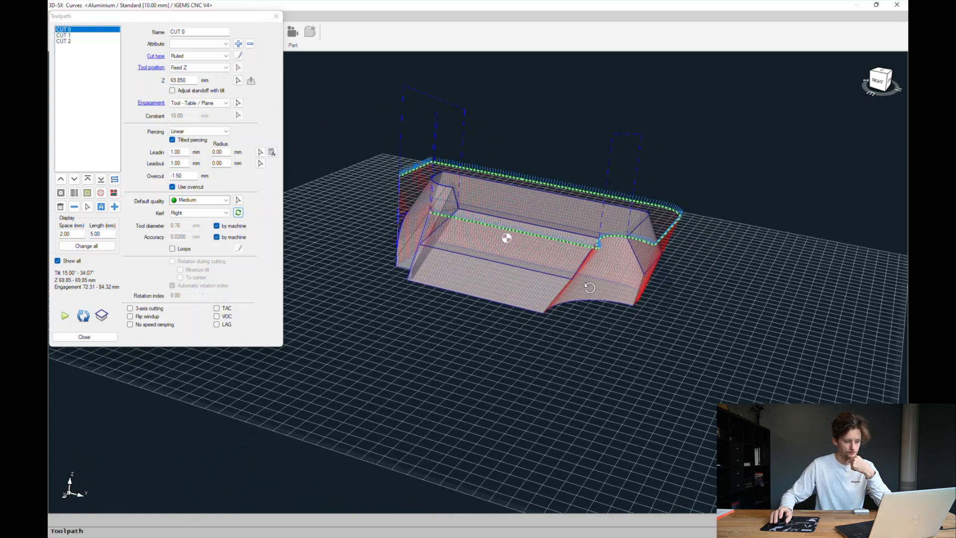
# Remove the variable CUT 1, leaving CUT 0 and CUT 2 in the list.
pyautogui.click(64, 35)
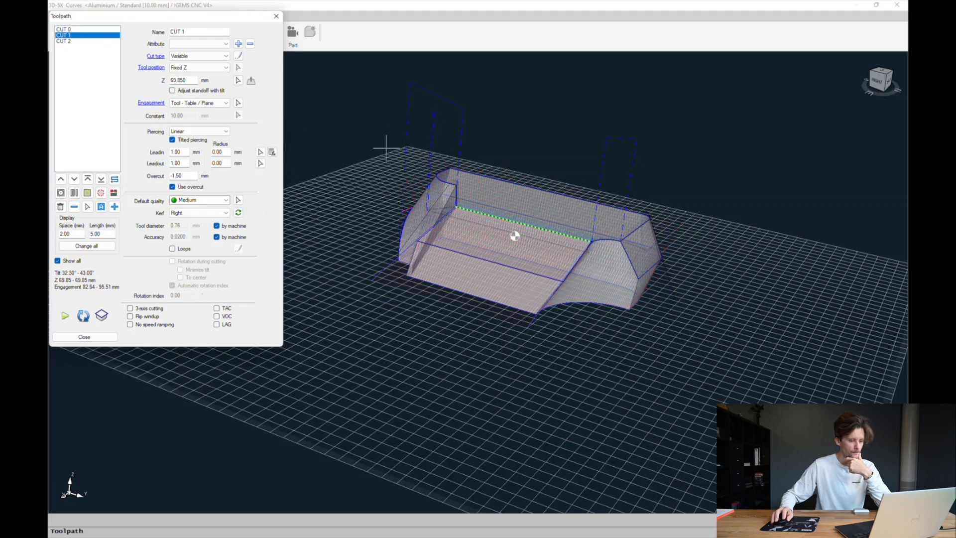
pyautogui.moveTo(637, 356)
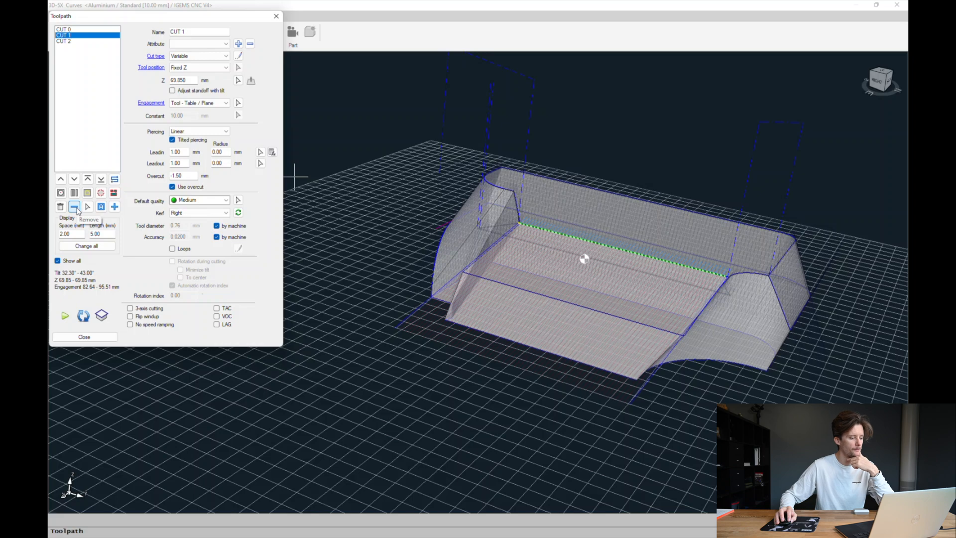
pyautogui.click(115, 206)
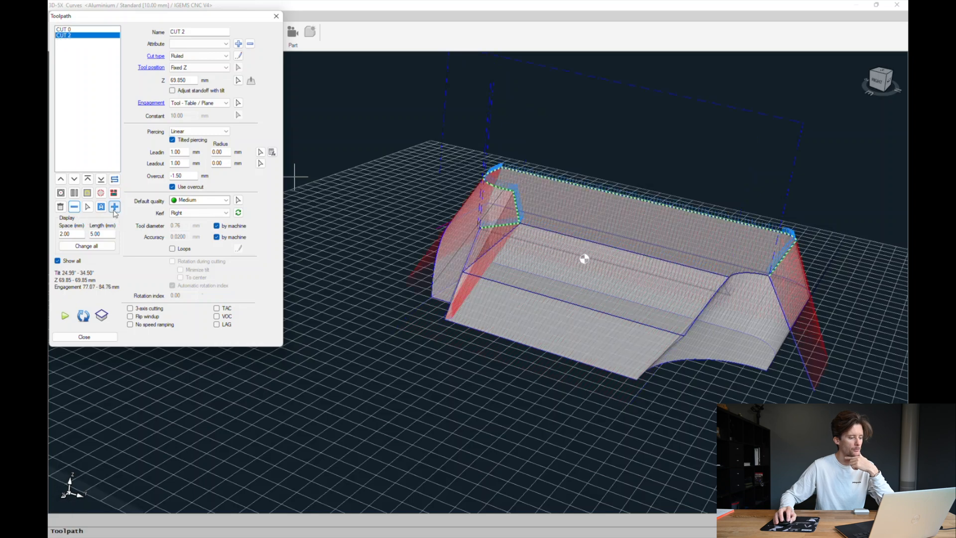
# Add a new cut and start picking its upper and lower curves along the sloped face.
pyautogui.click(84, 336)
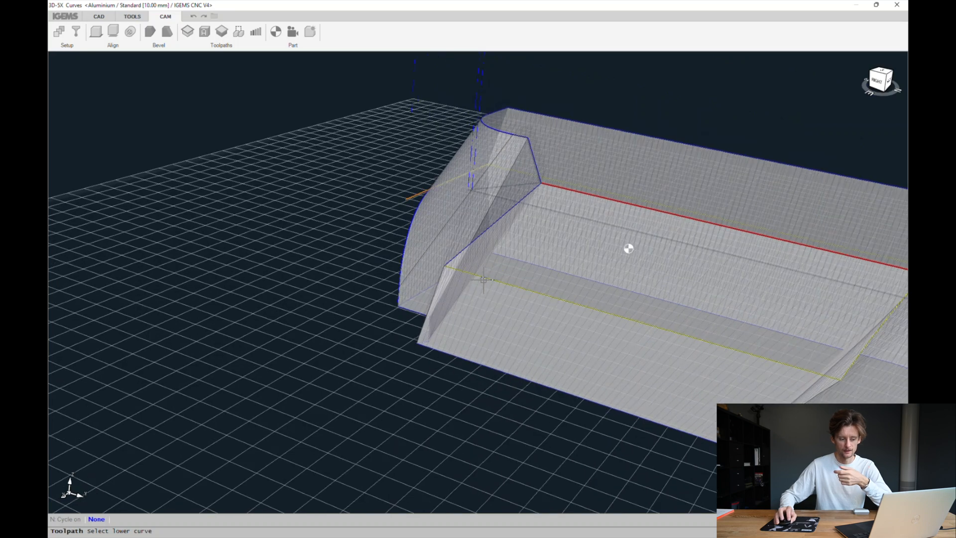
pyautogui.moveTo(554, 296)
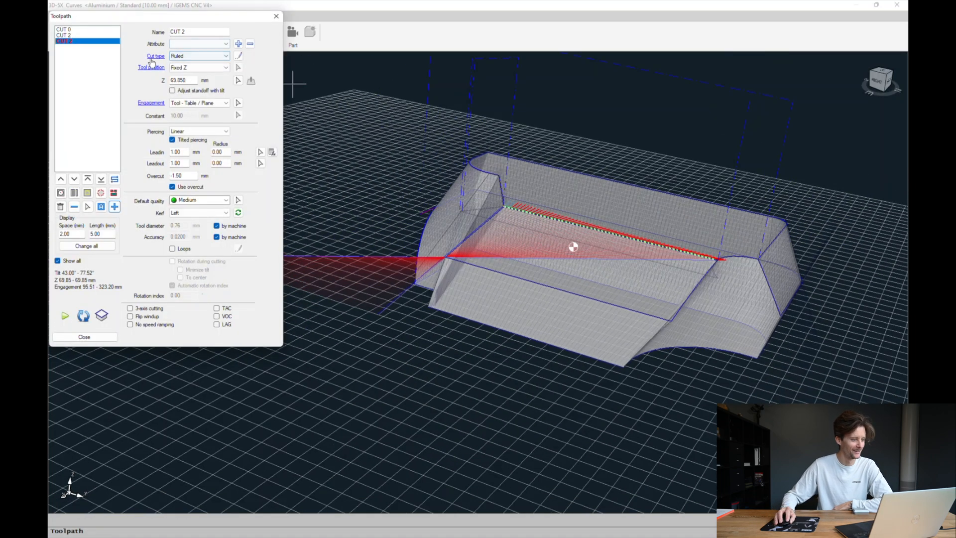
# Make the new CUT 2 a Variable cut, copying the ruled connections into four tool vectors.
pyautogui.click(225, 55)
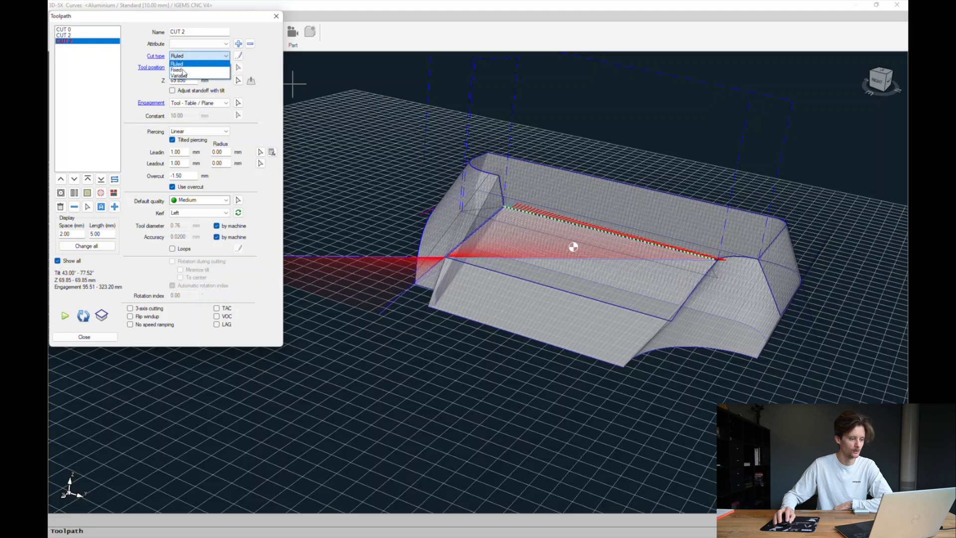
pyautogui.click(180, 76)
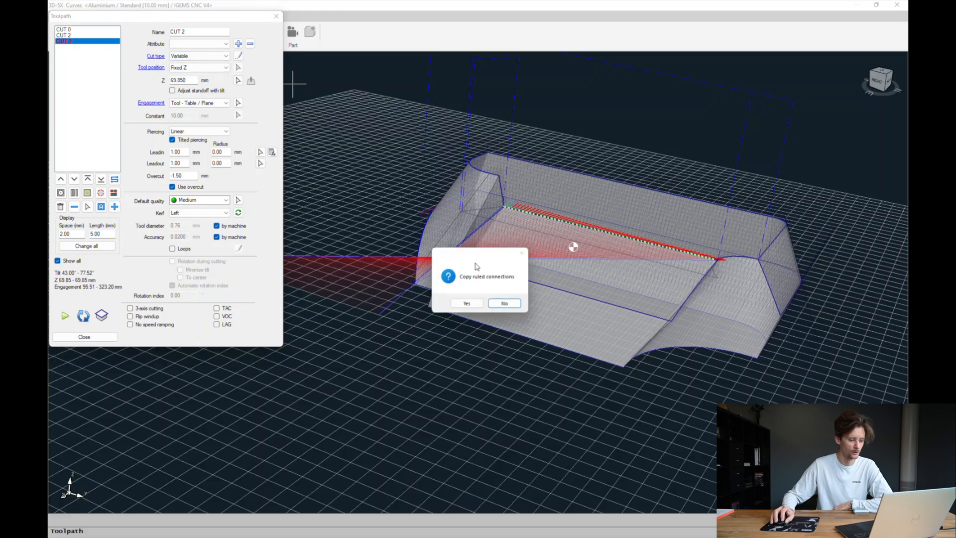
pyautogui.click(504, 303)
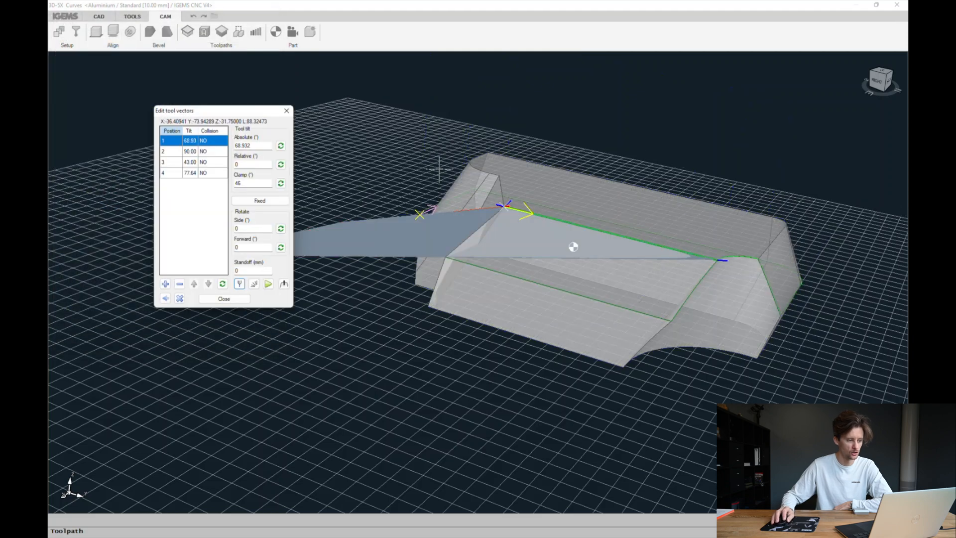
# Remove the middle tool vectors and drag the last vector's tilt from 77.64° down to about 32°.
pyautogui.click(190, 150)
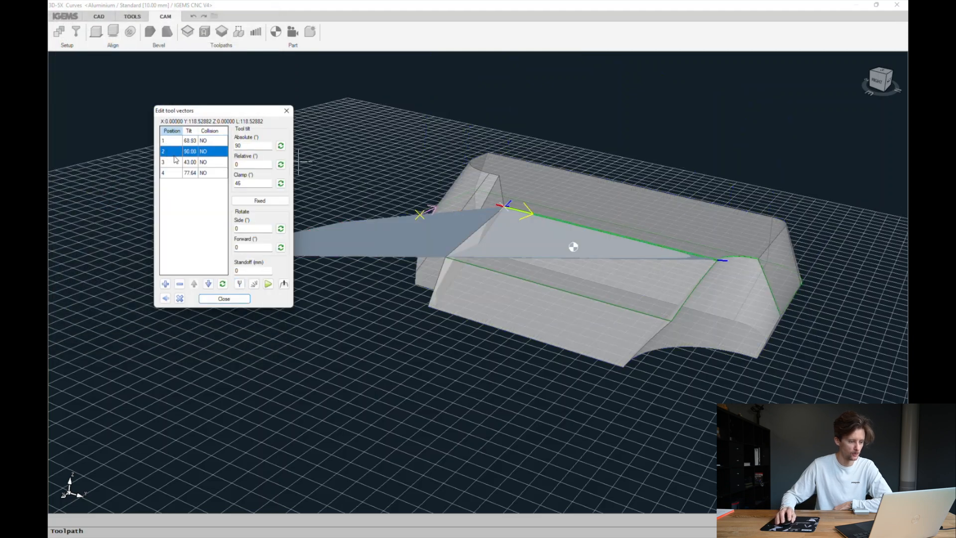
pyautogui.click(179, 284)
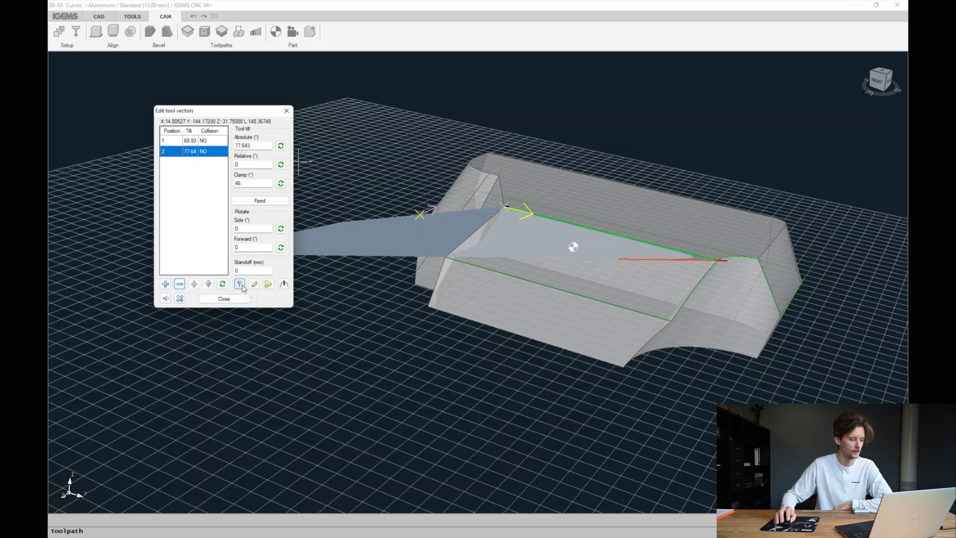
pyautogui.moveTo(240, 284)
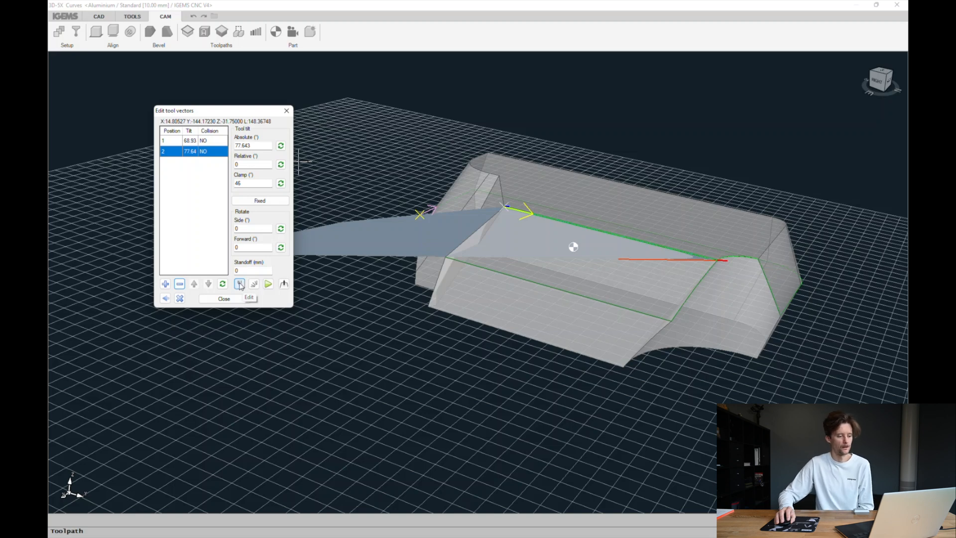
pyautogui.click(249, 297)
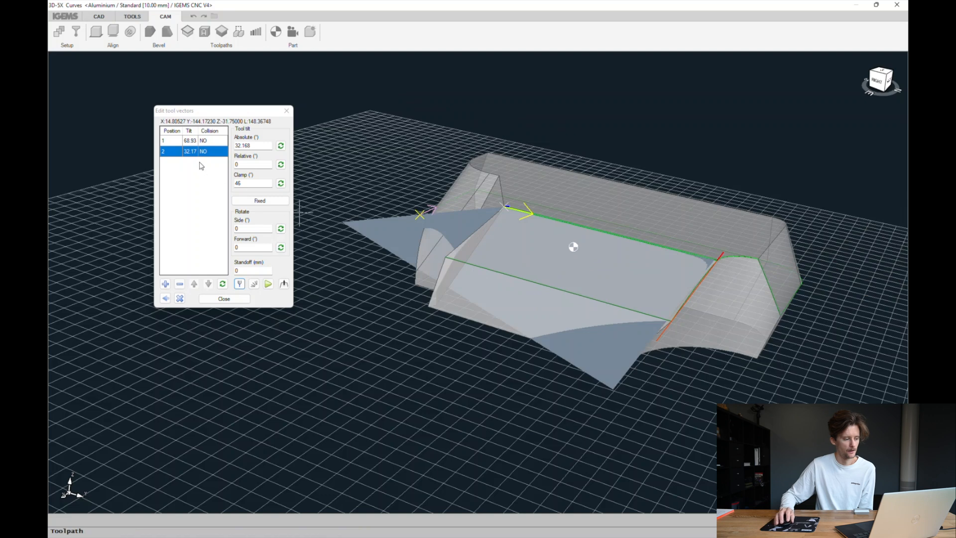
pyautogui.click(180, 141)
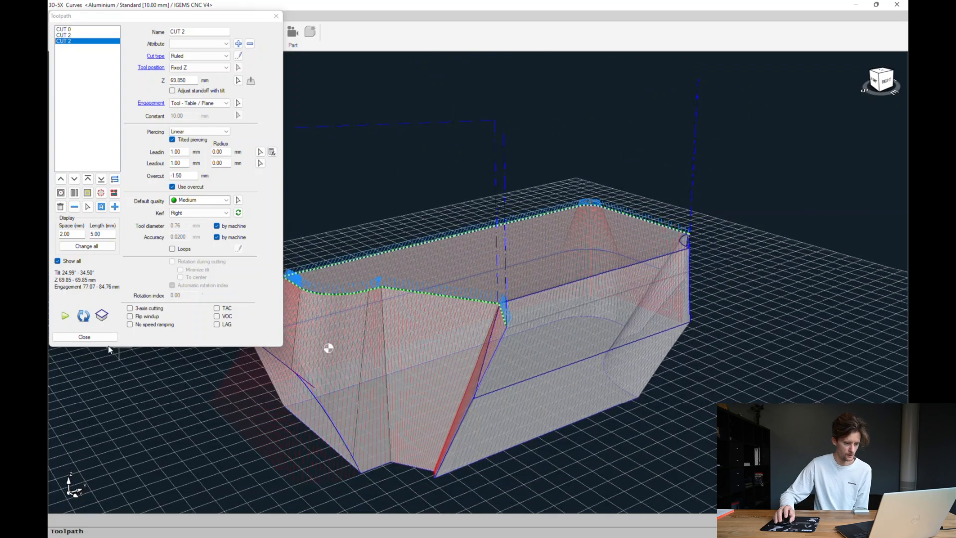
# Close the Toolpath window, leaving all cut surfaces drawn around the part.
pyautogui.click(83, 336)
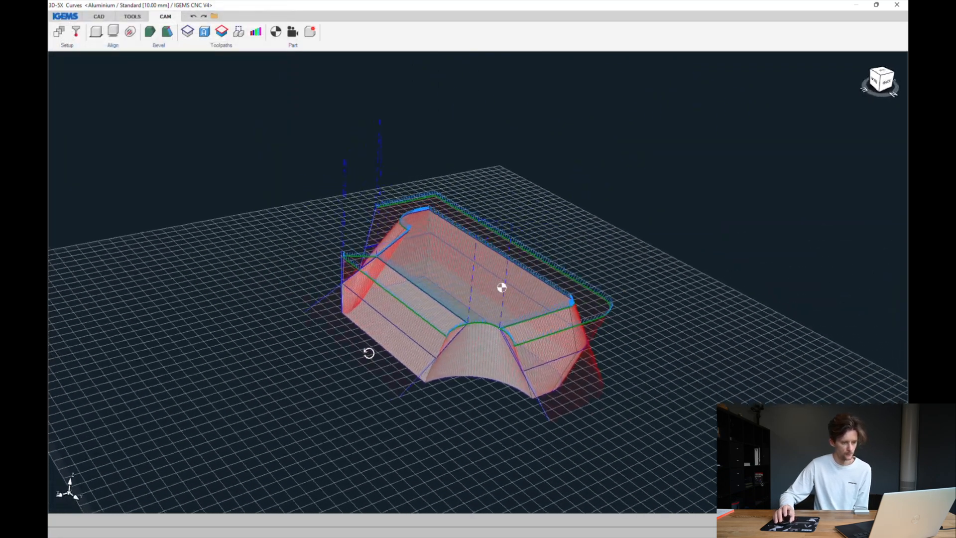